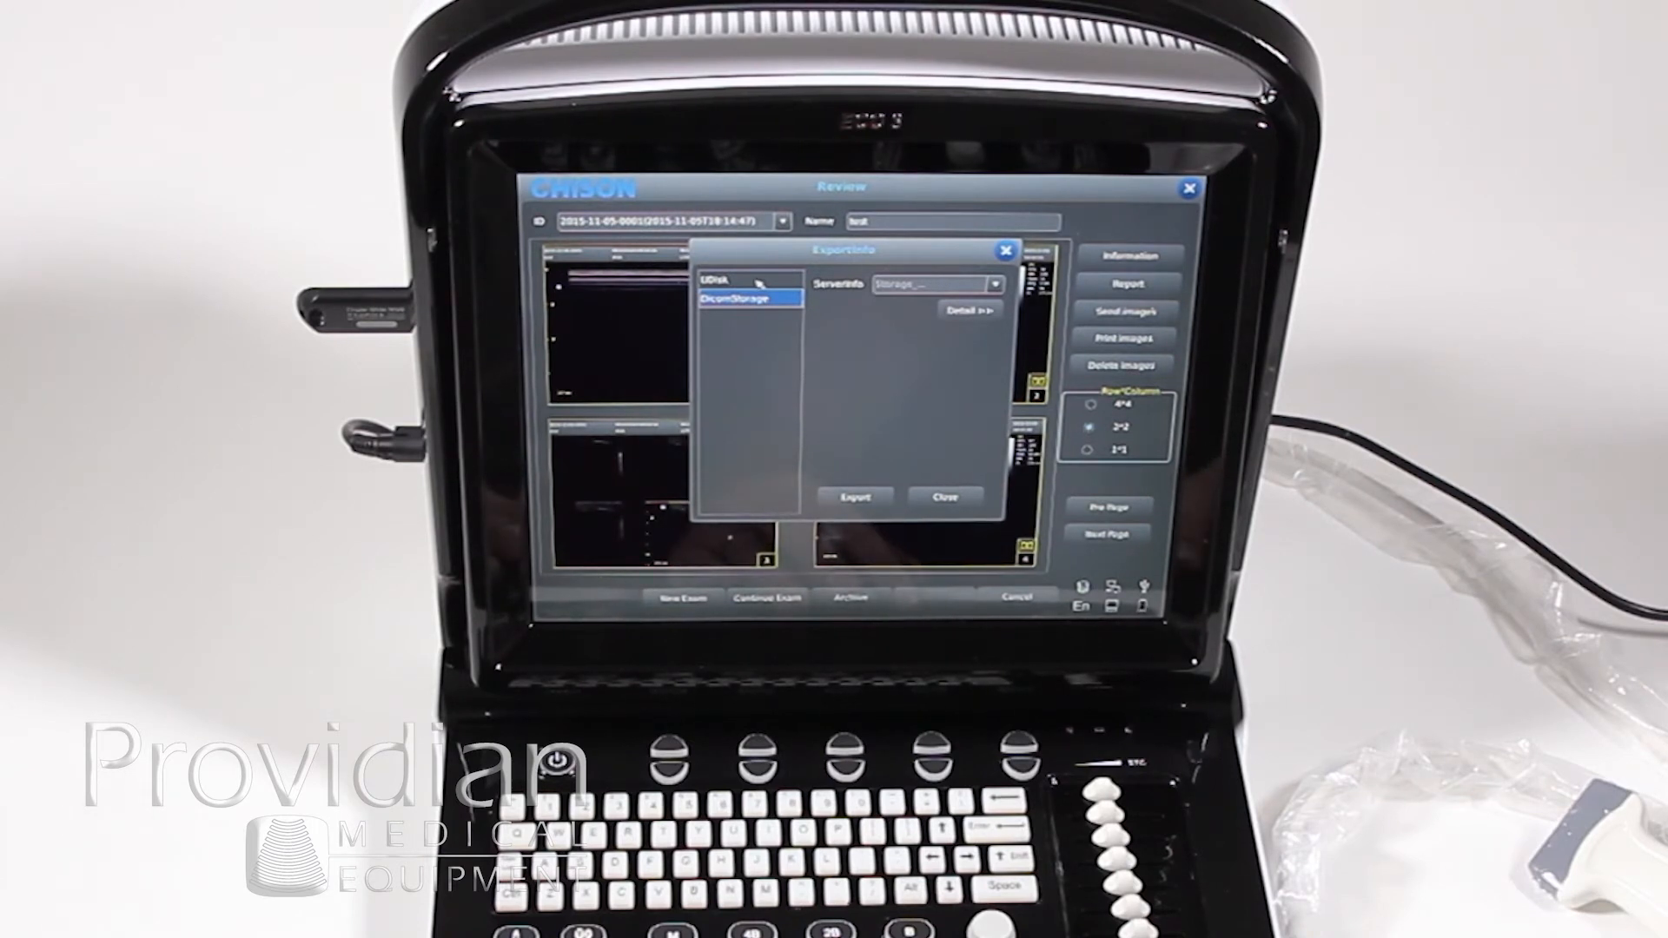
# Choose UDisk as the export destination, keeping Drive U disk B and BMP images
pyautogui.click(721, 280)
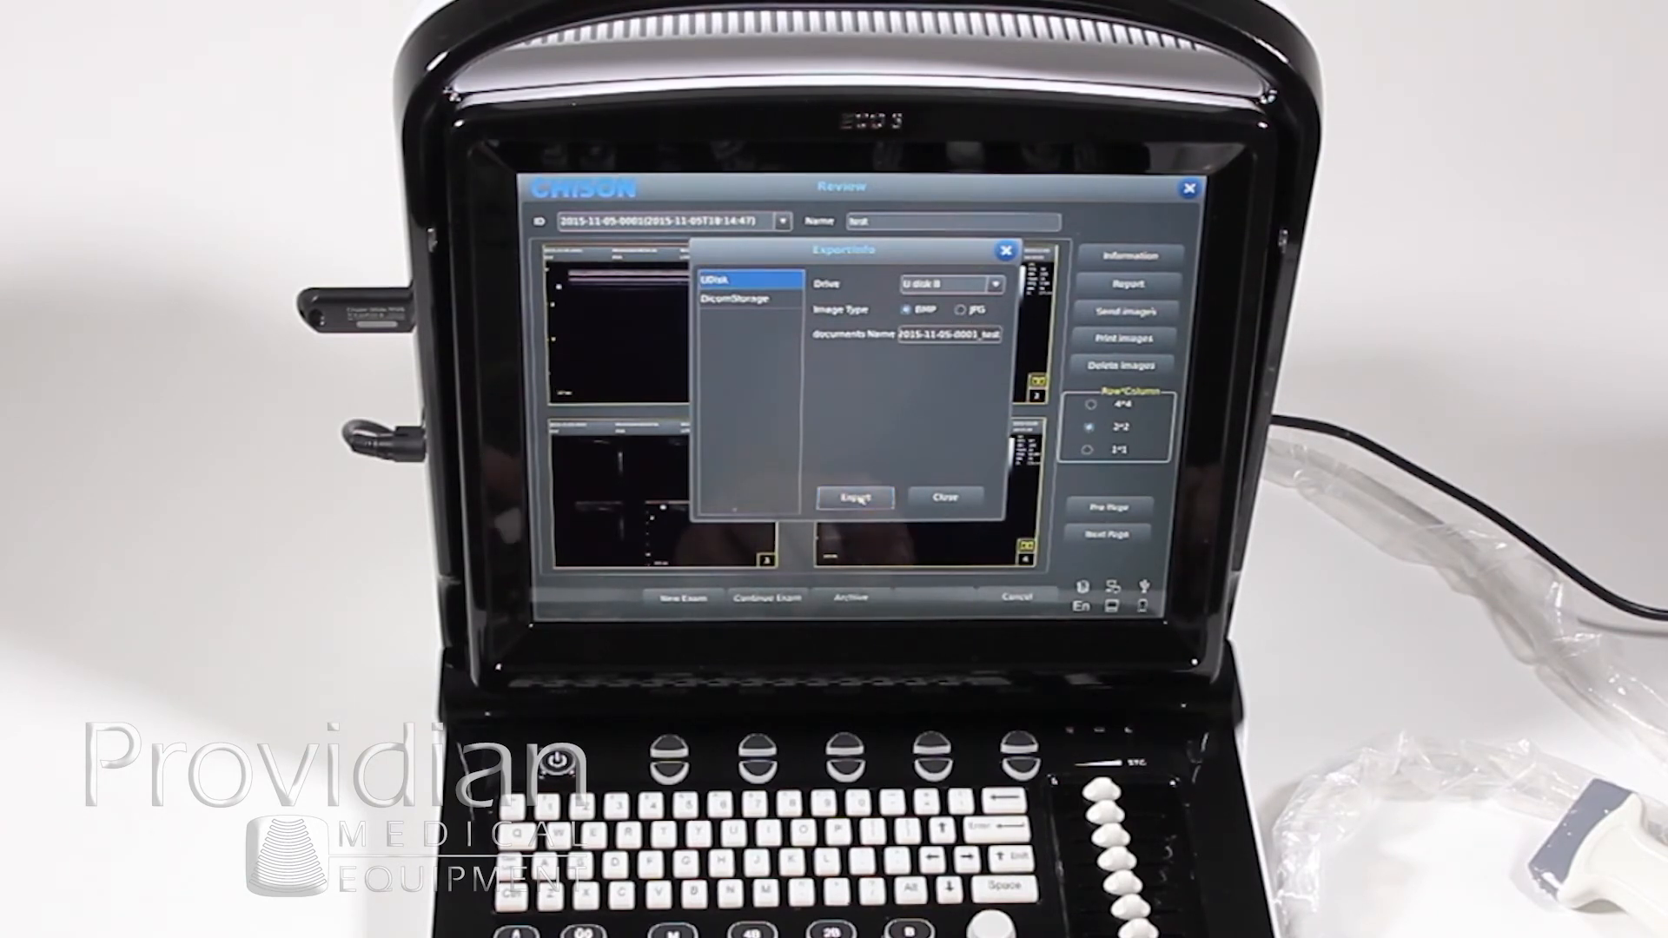
# Export the exam images to the USB disk, close the dialog, and open Archive
pyautogui.click(853, 497)
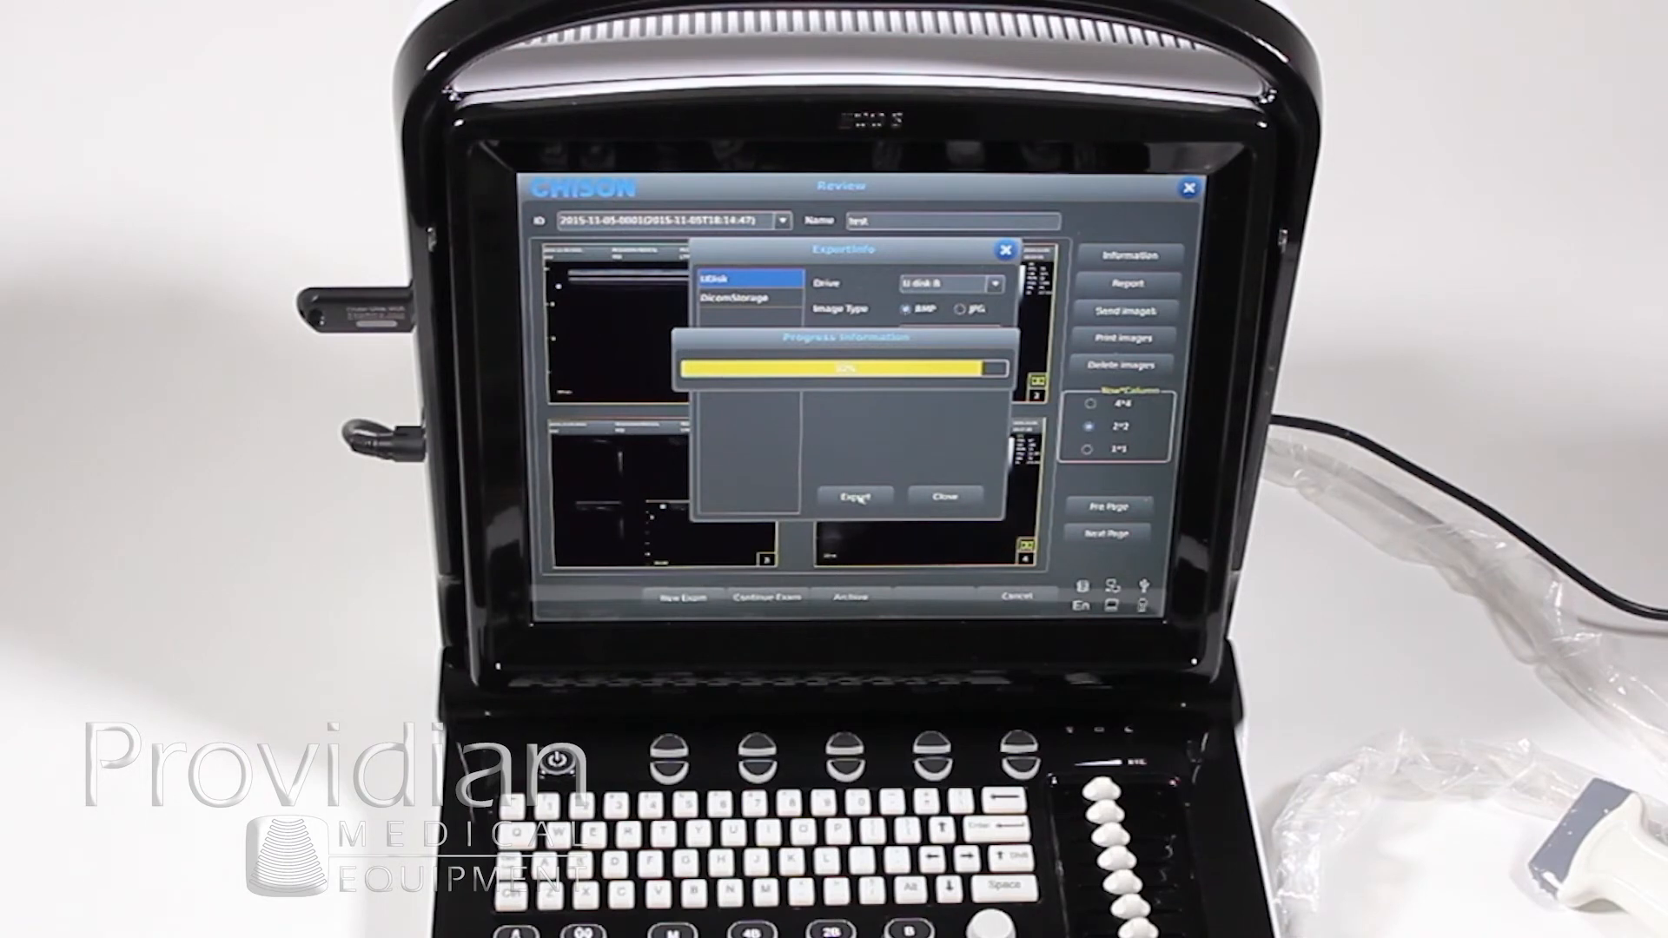
pyautogui.click(945, 494)
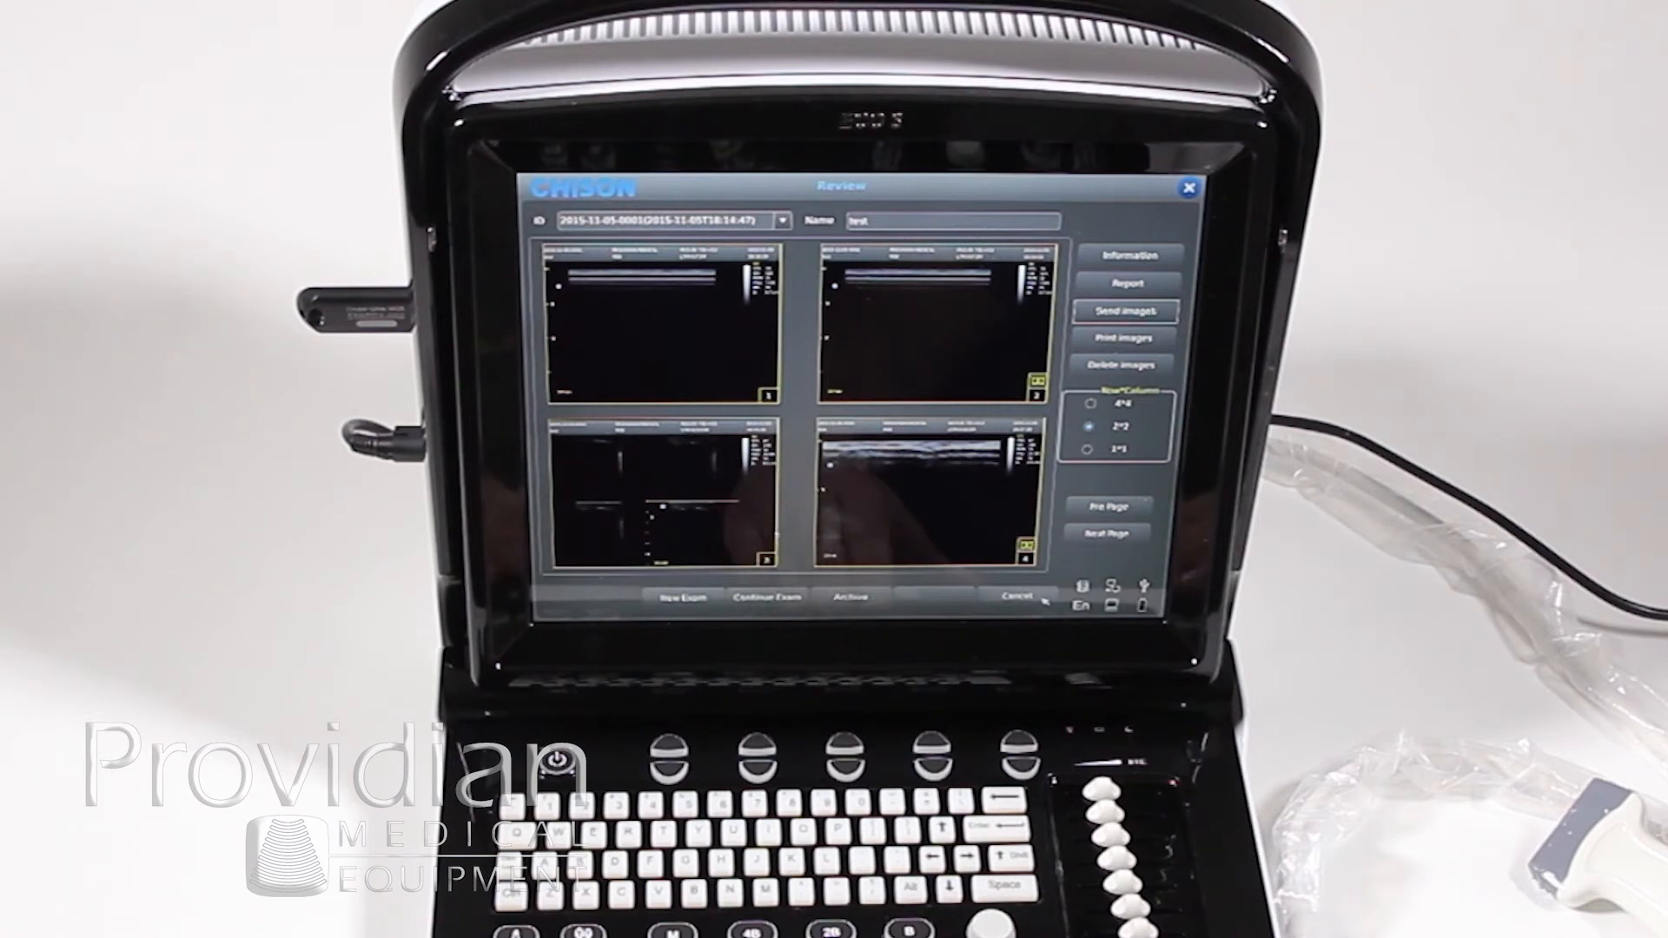
pyautogui.click(850, 597)
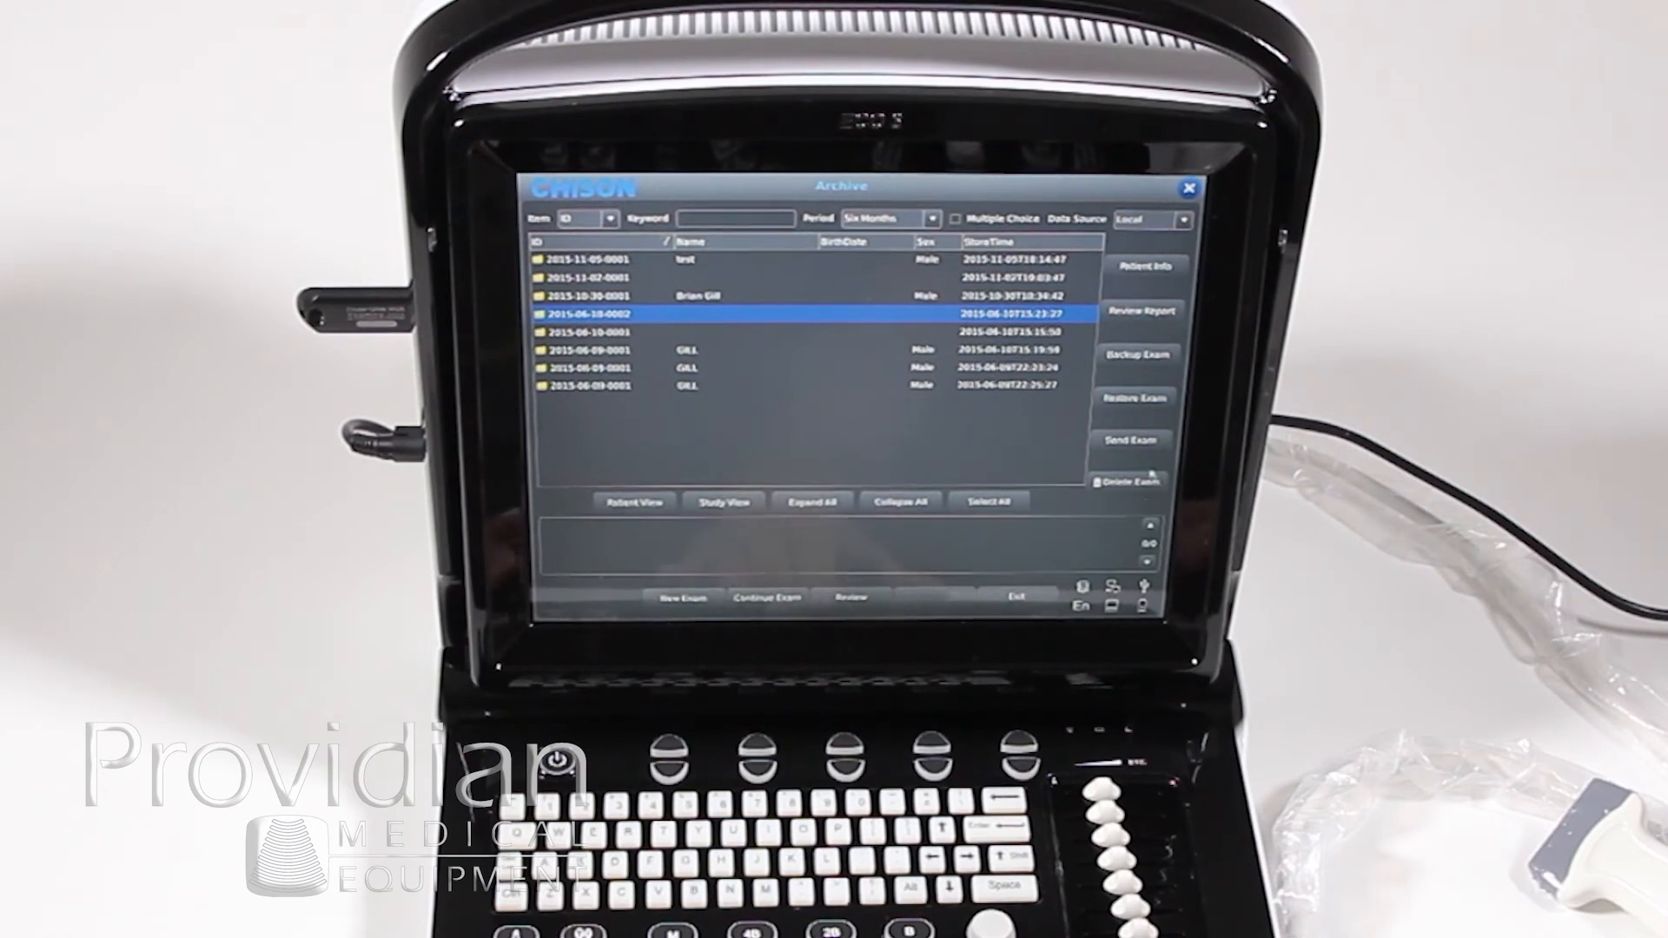
pyautogui.click(1131, 441)
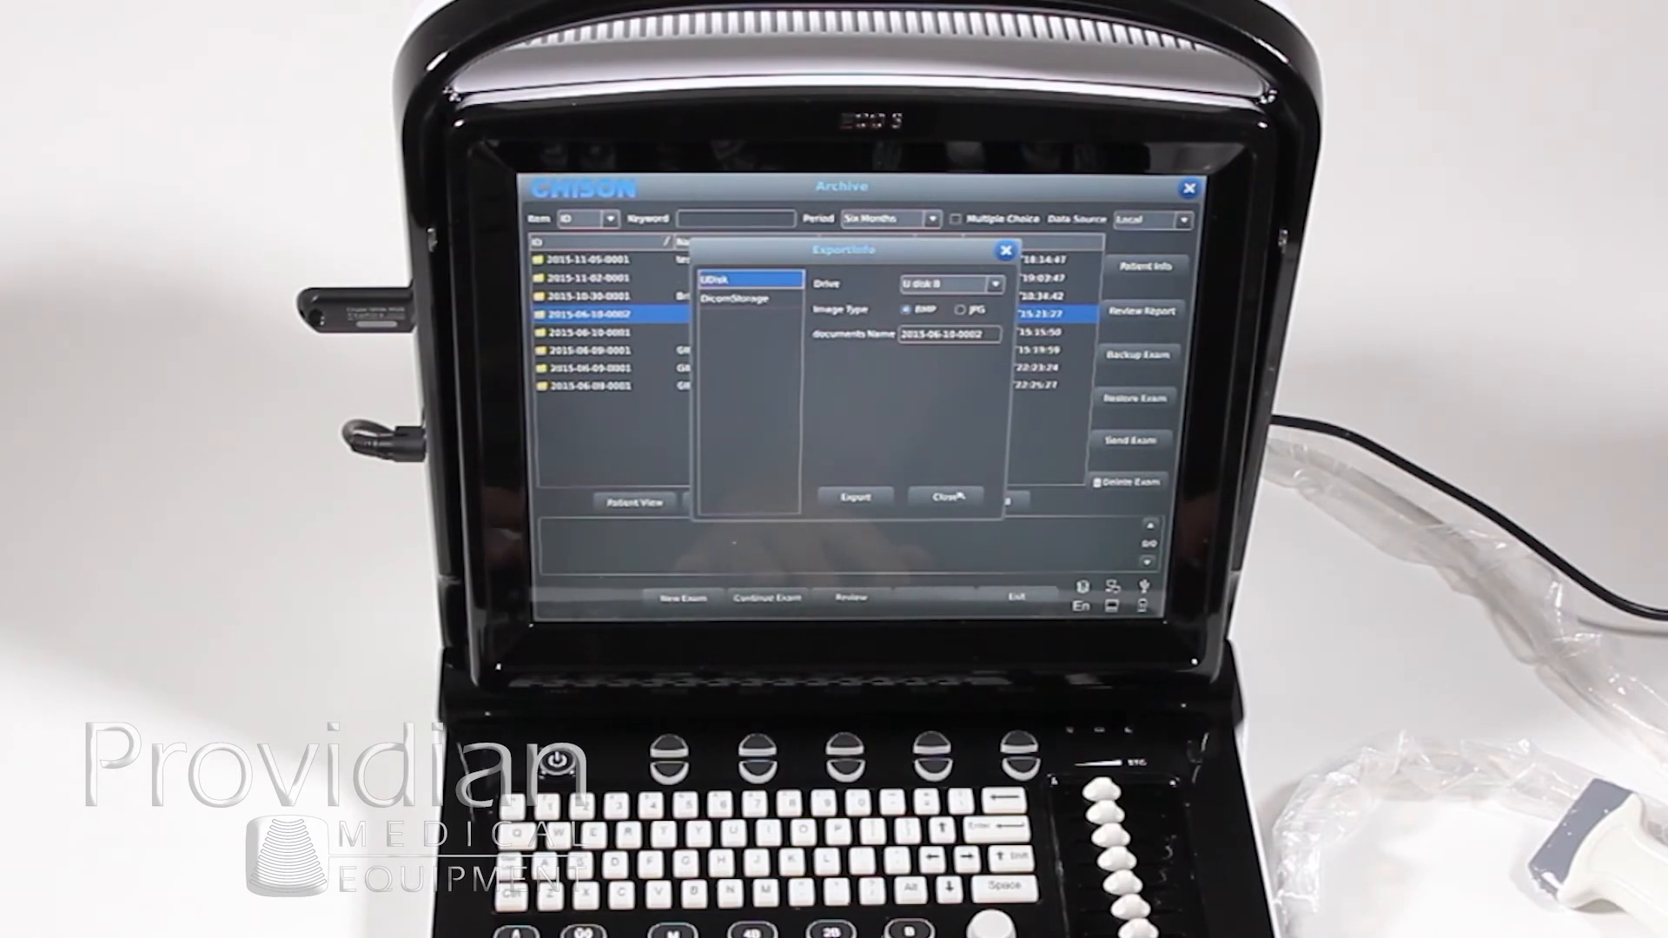
pyautogui.click(943, 496)
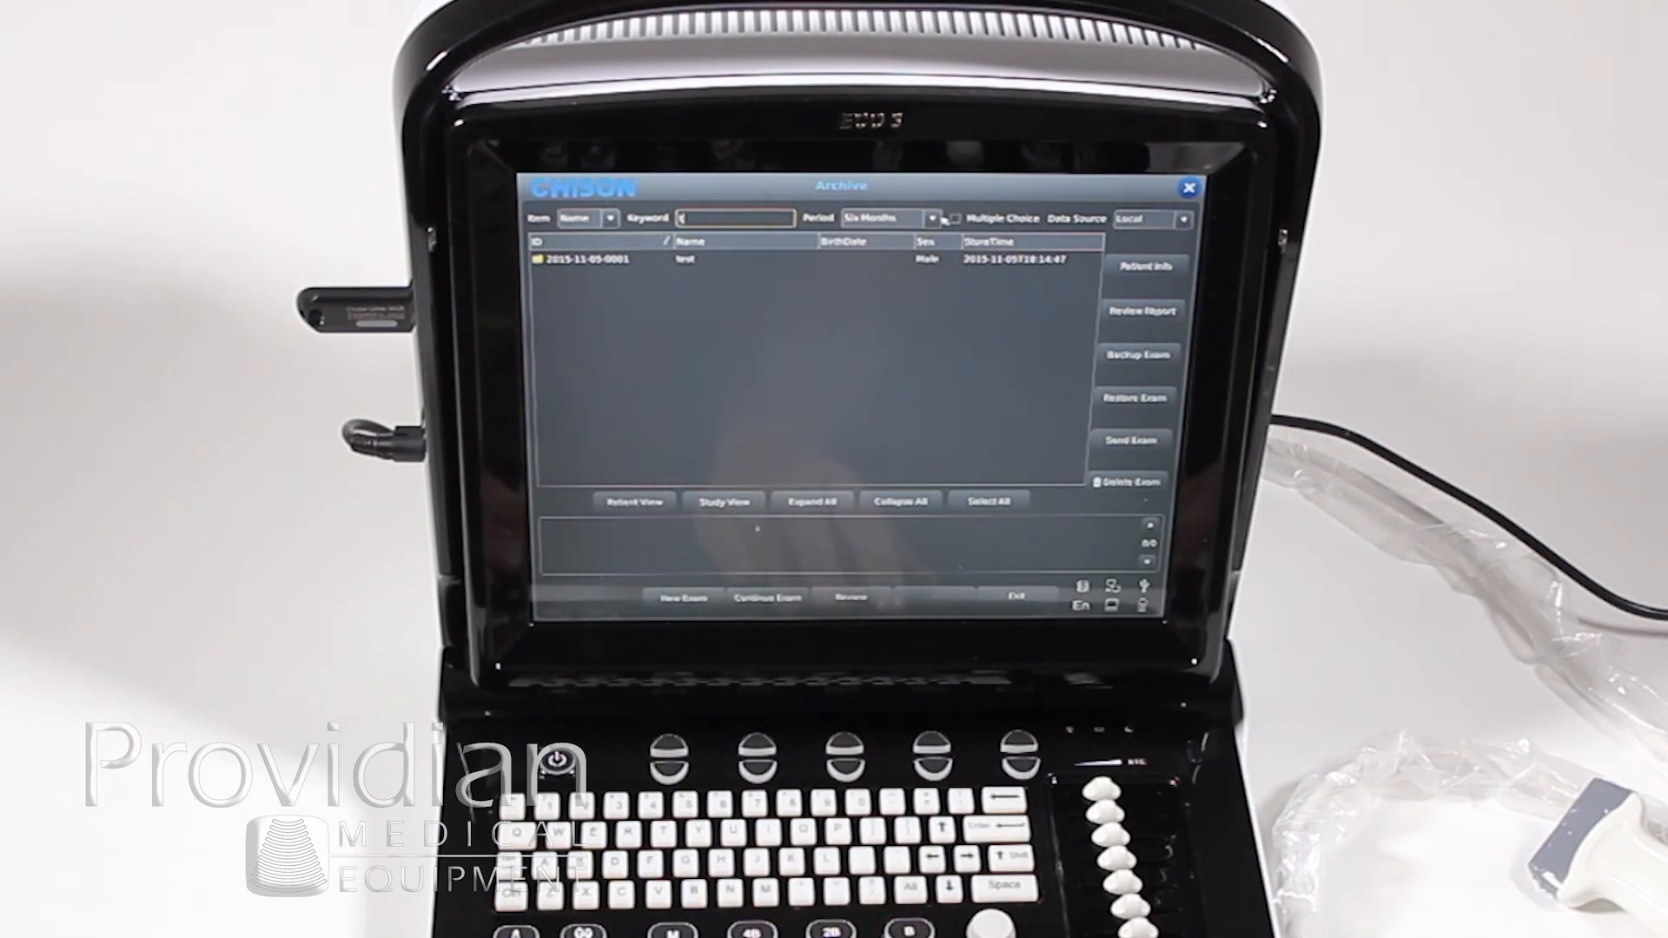
# Filter the archive by the Name item and a keyword to list only the test exam
pyautogui.click(932, 218)
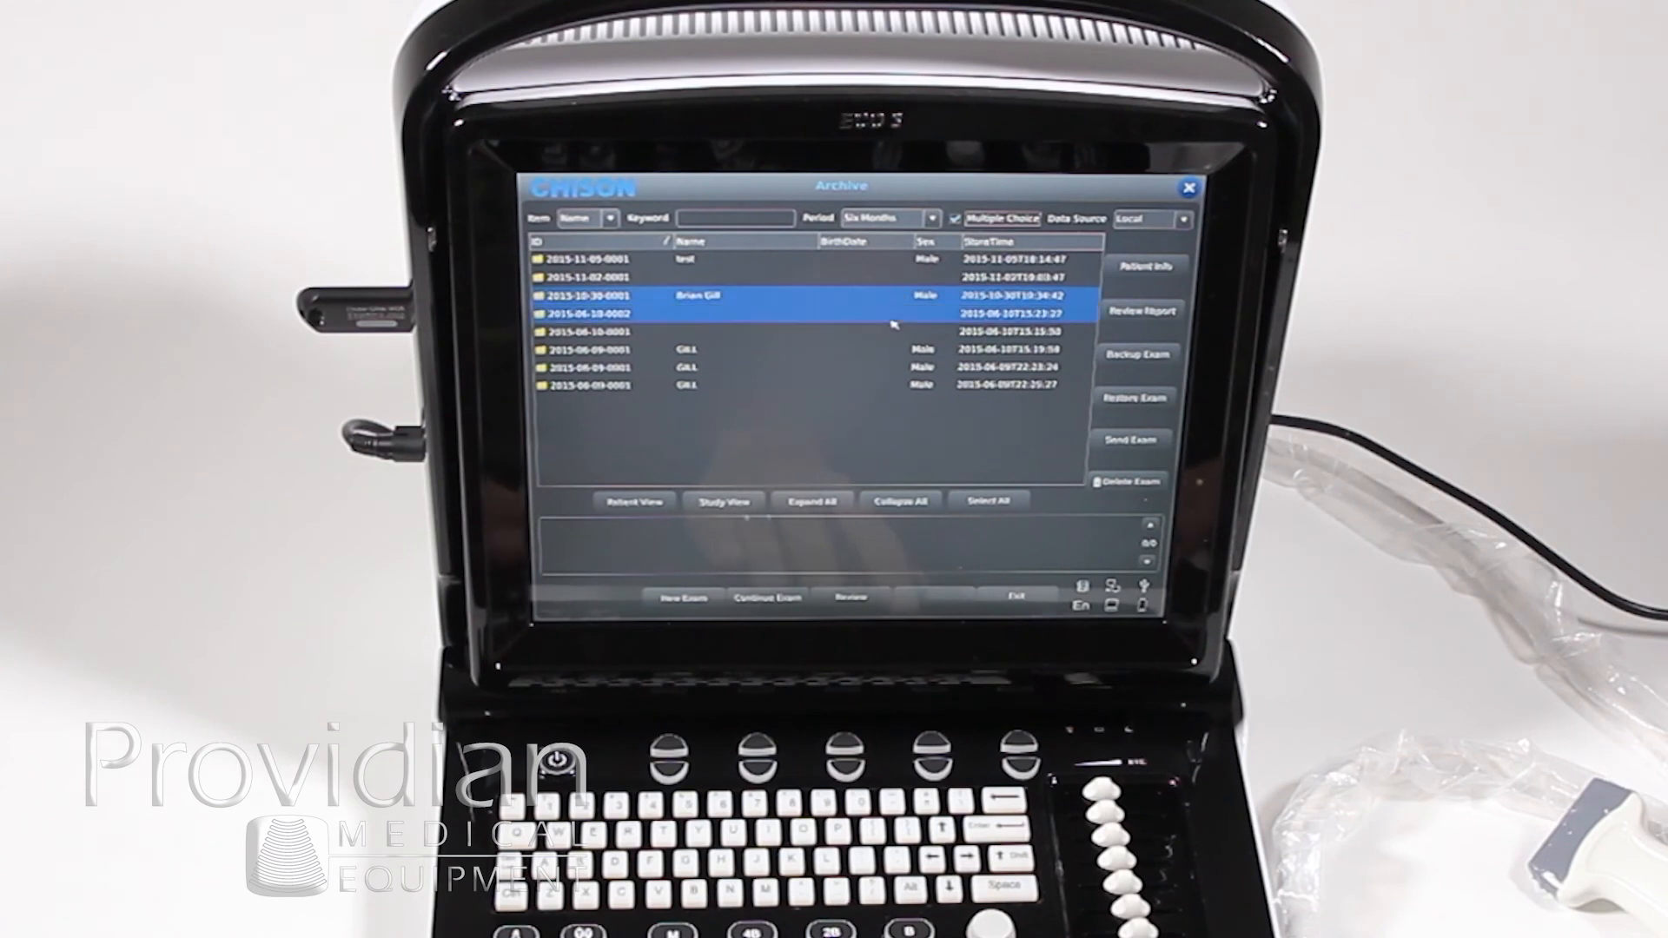
pyautogui.click(686, 366)
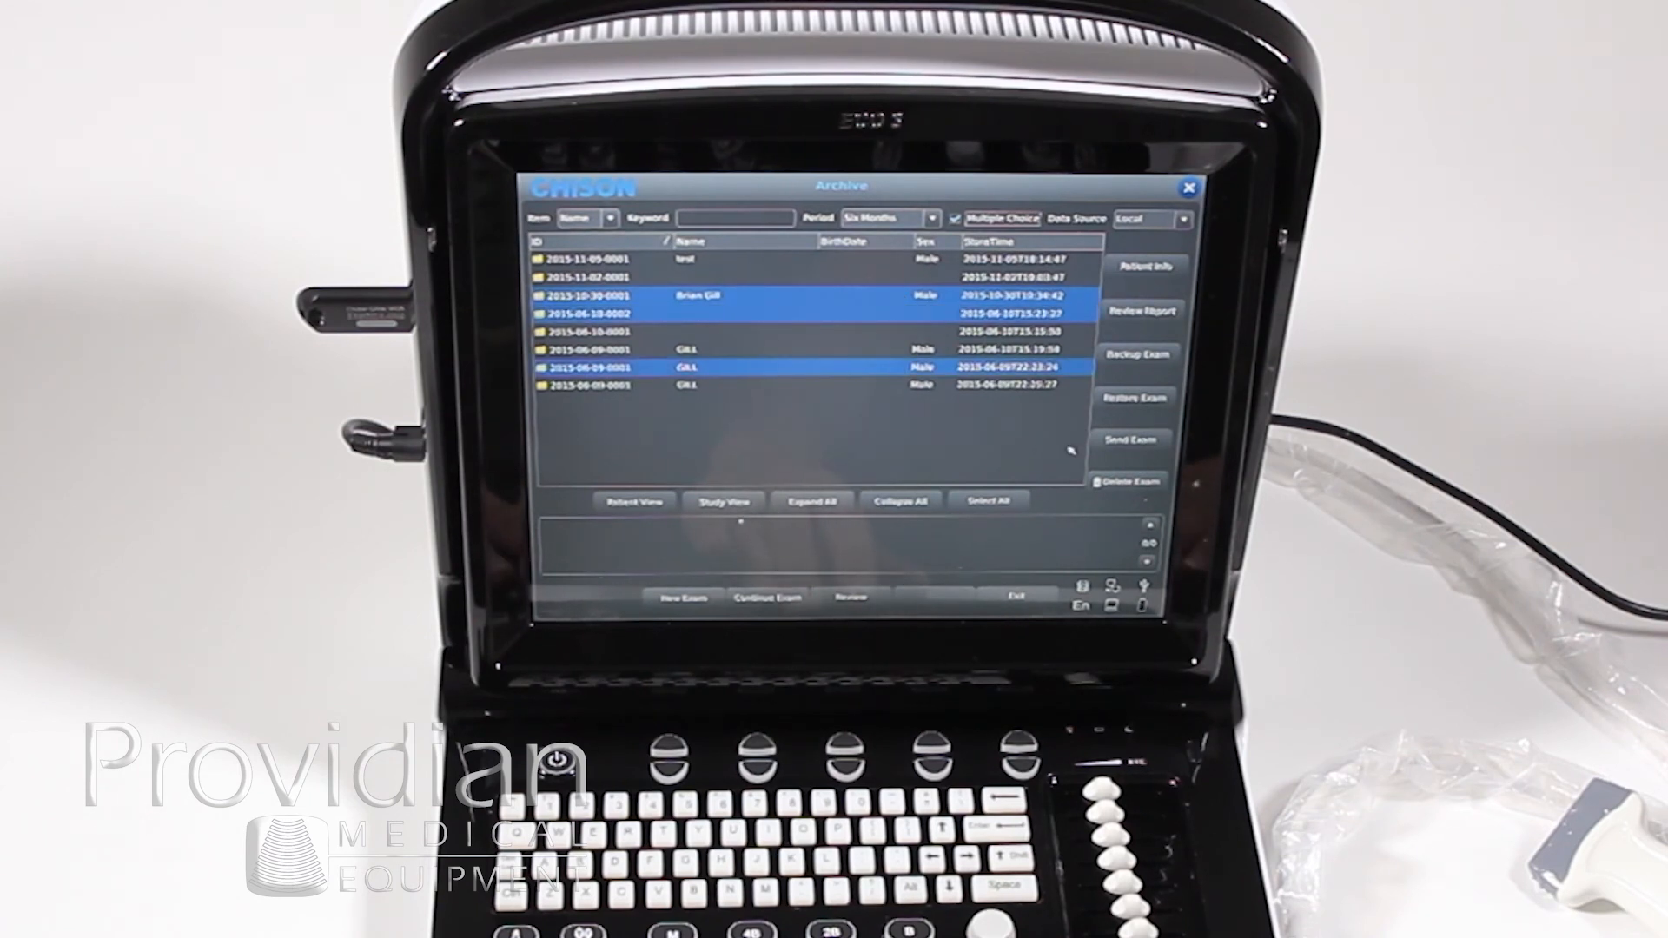